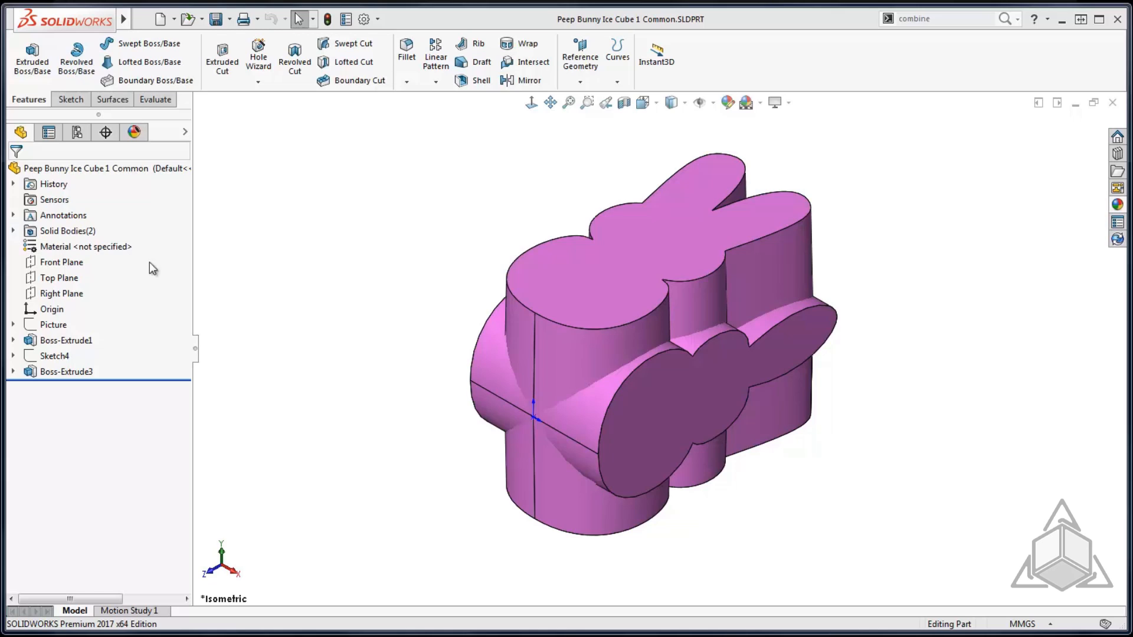
mouse_move(599, 269)
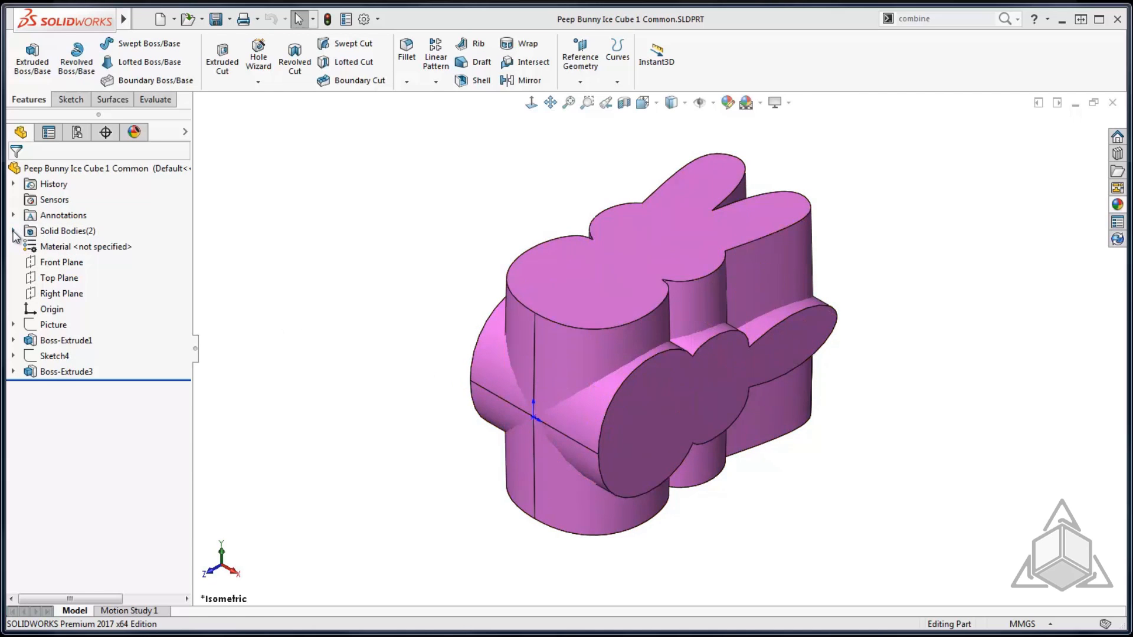
- Expand Solid Bodies(2) to show Boss-Extrude1 and Boss-Extrude3
click(13, 230)
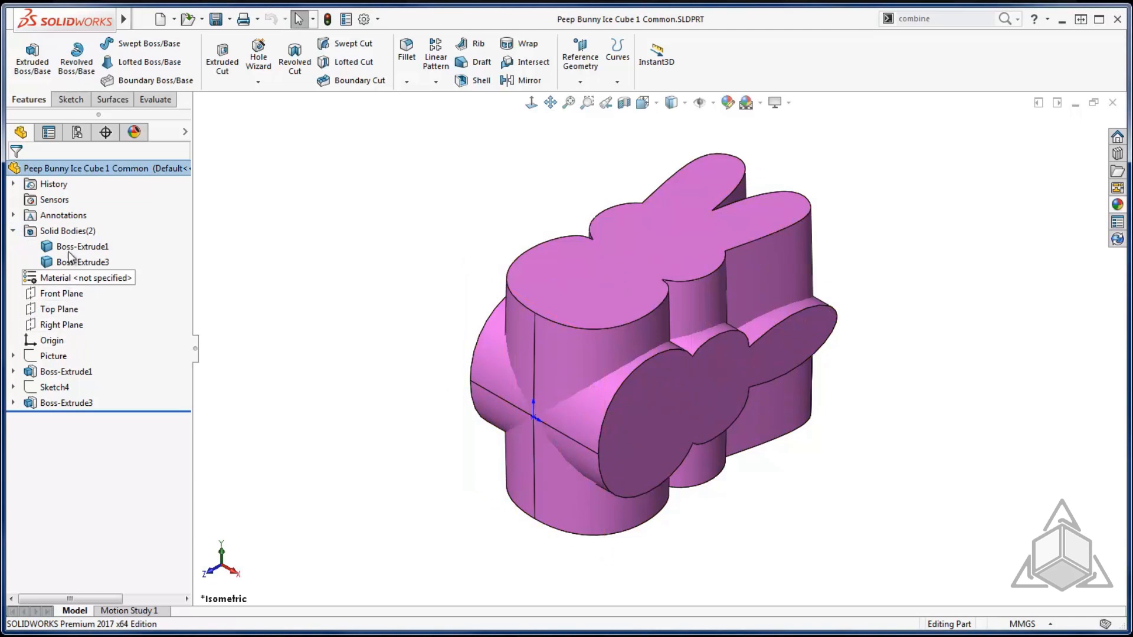
click(83, 247)
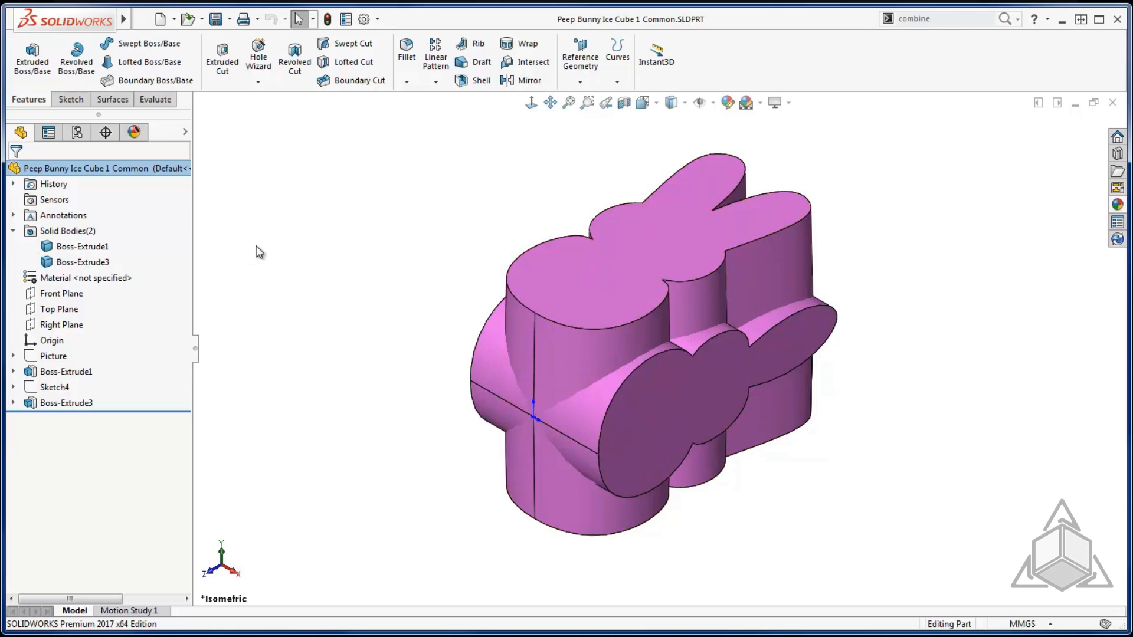
mouse_move(874, 105)
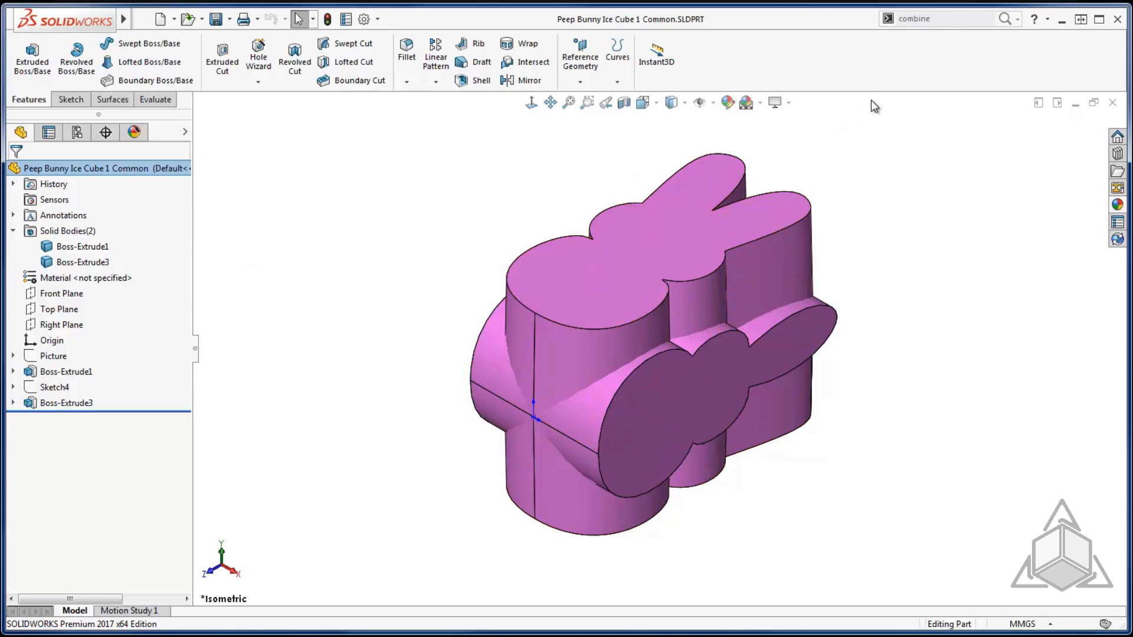
mouse_move(803, 118)
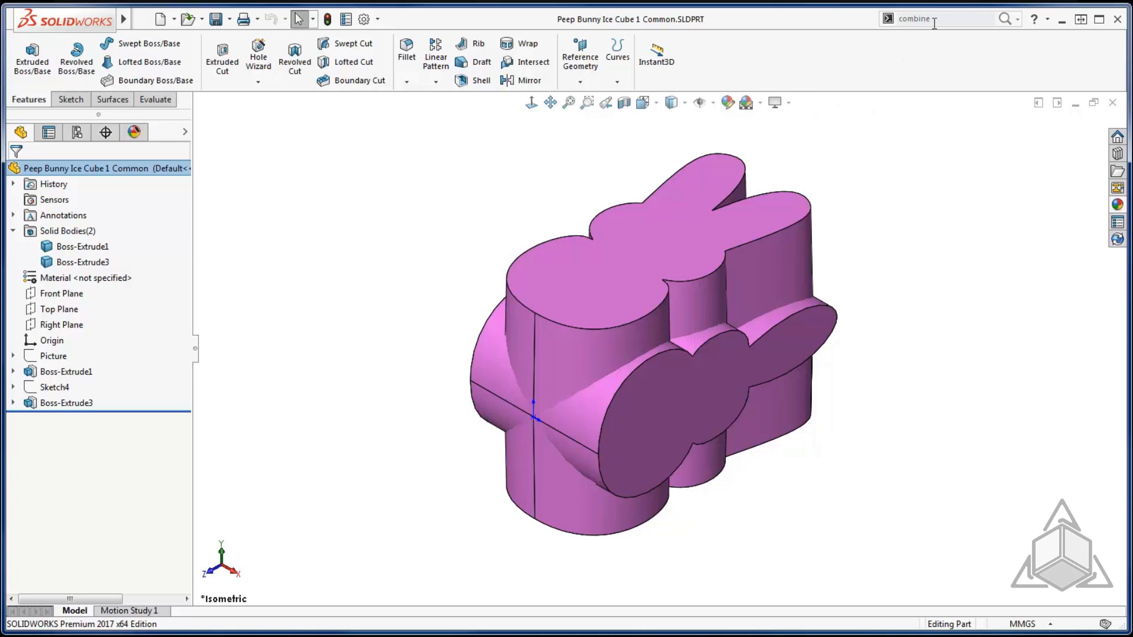
- Combine Boss-Extrude1 and Boss-Extrude3 with a Common operation into one bunny body, Combine1
double_click(914, 17)
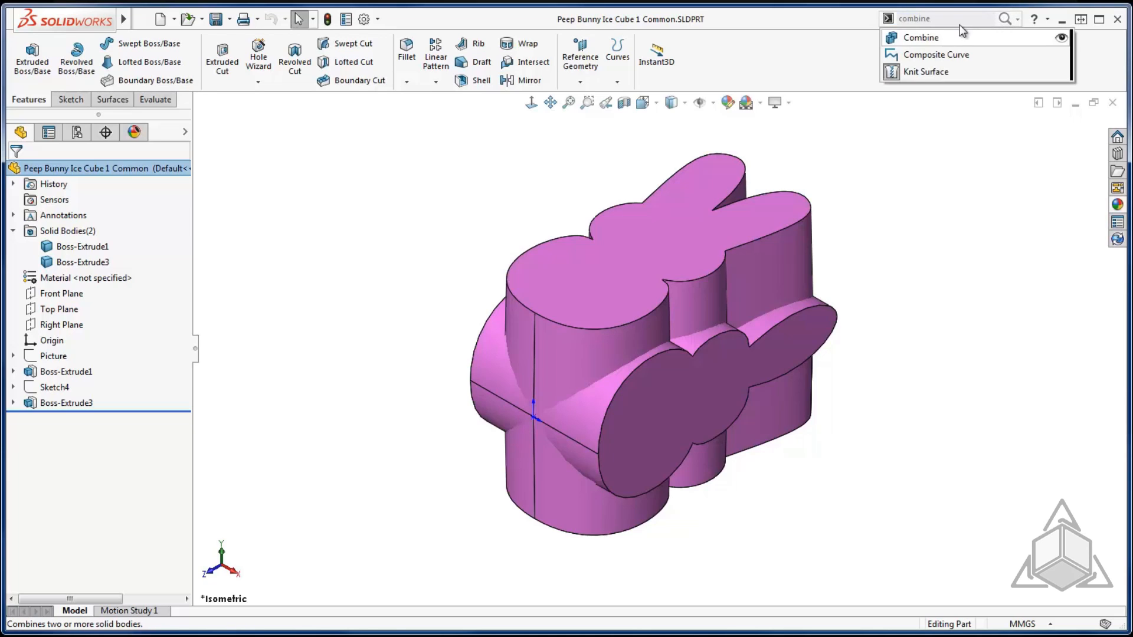
click(921, 37)
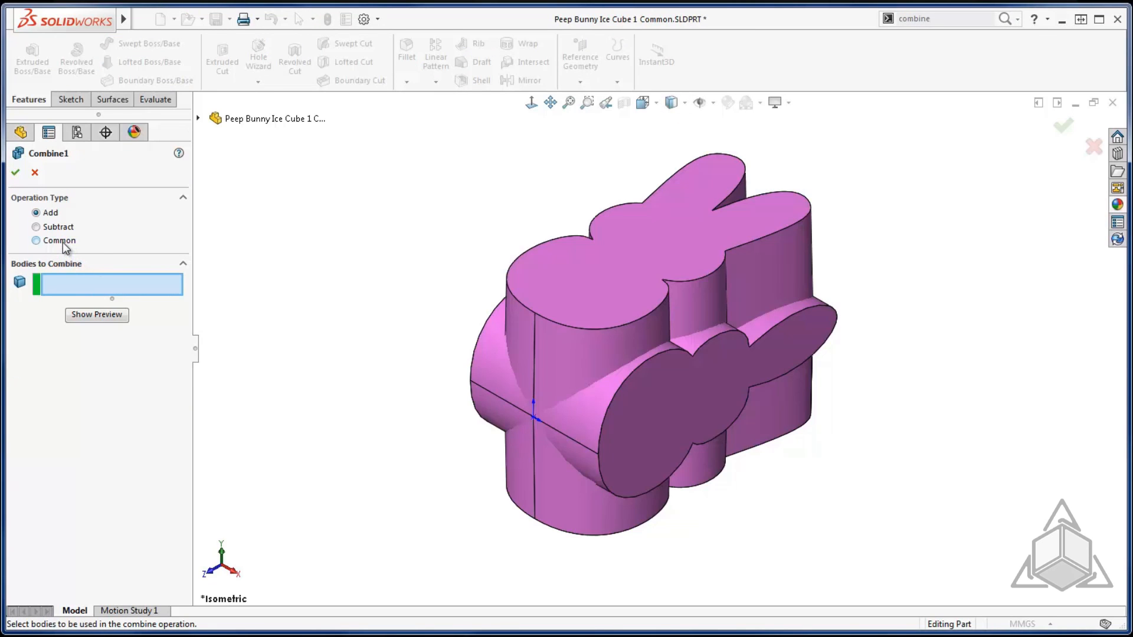
click(36, 239)
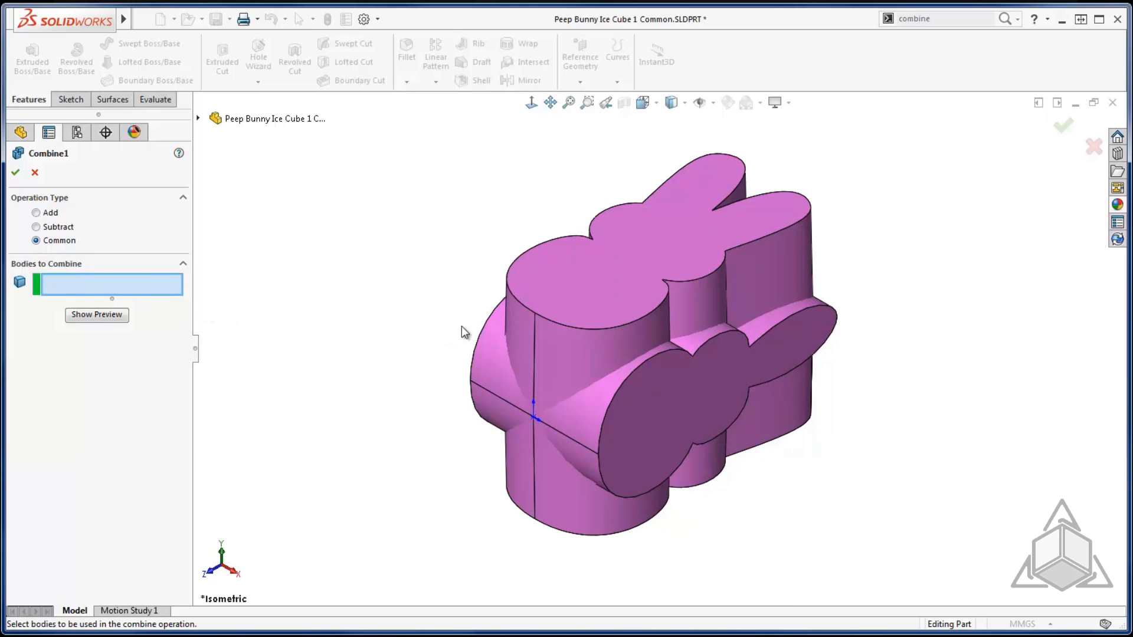
click(507, 354)
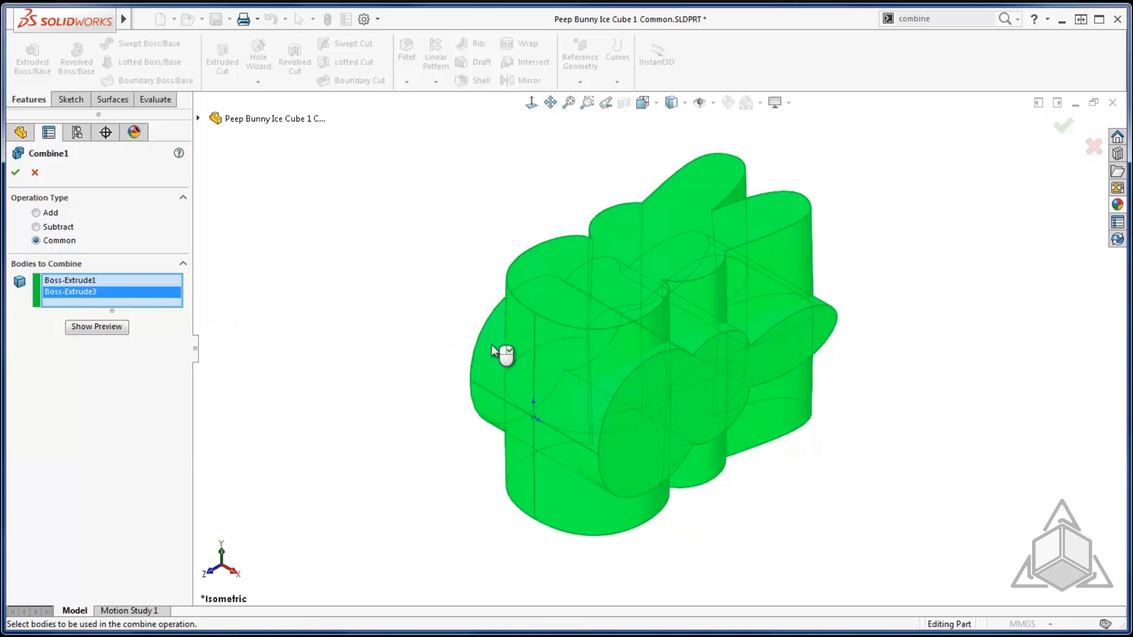
click(15, 172)
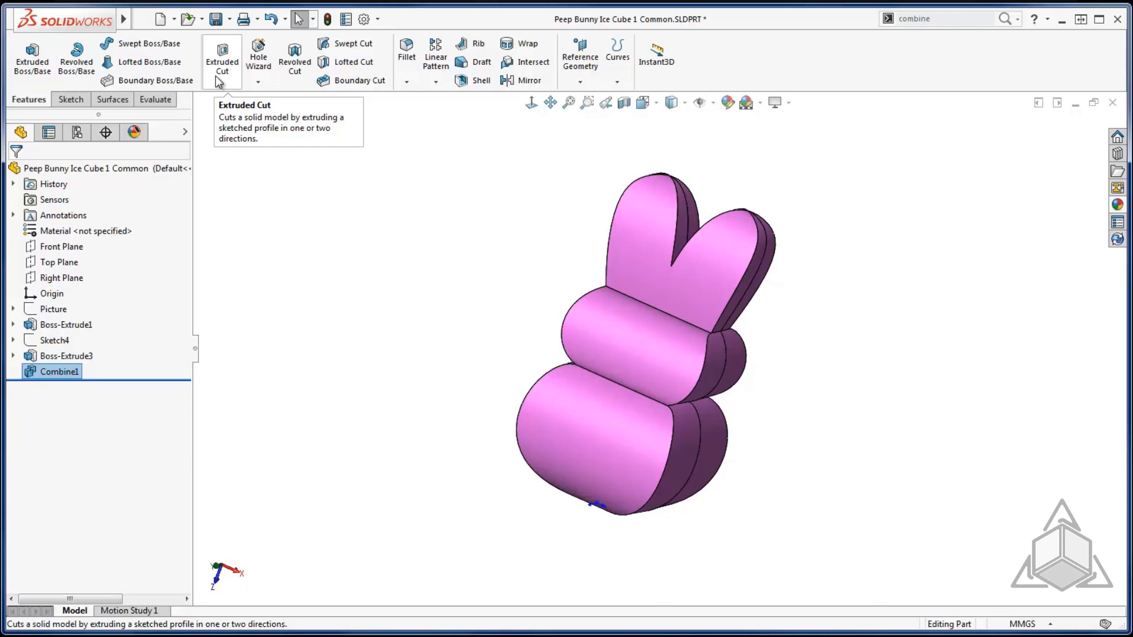
mouse_move(187, 19)
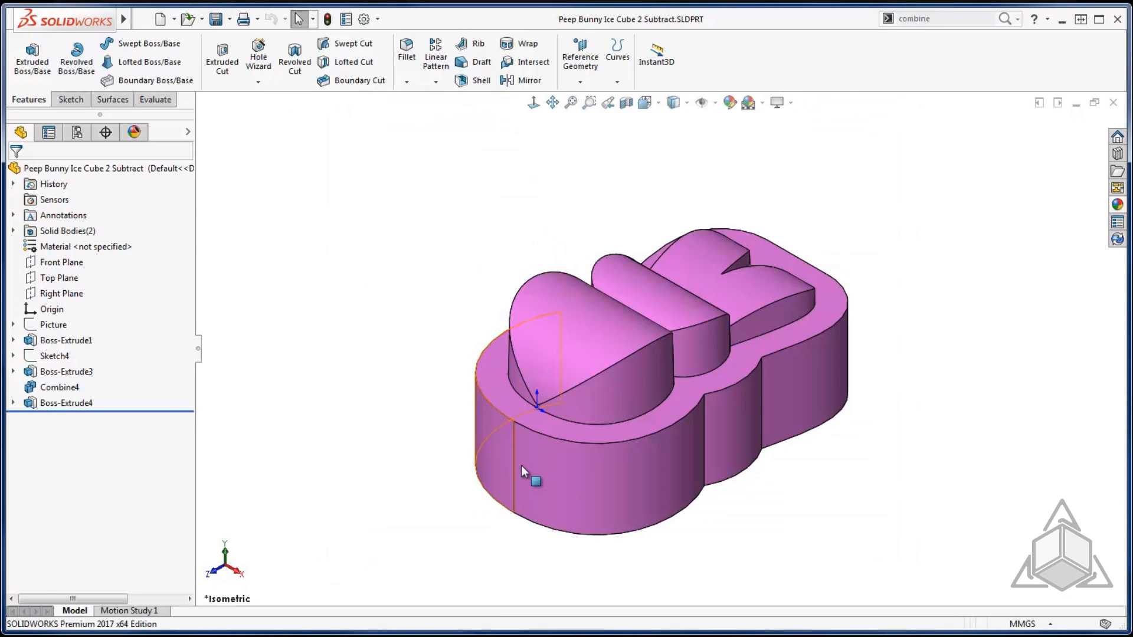
mouse_move(748, 422)
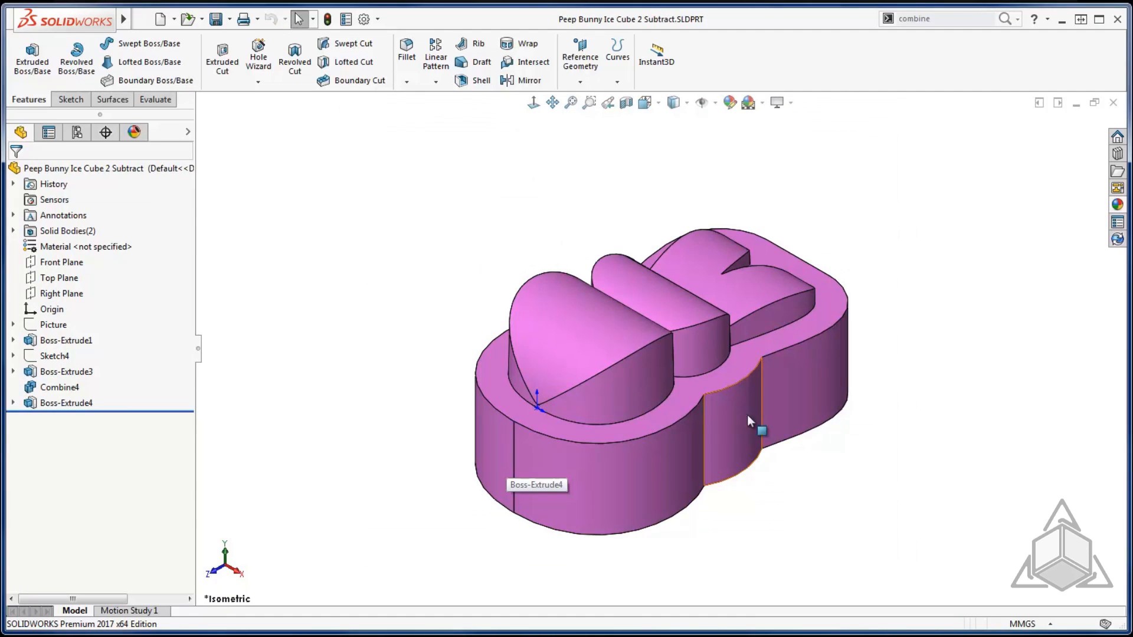
mouse_move(675, 407)
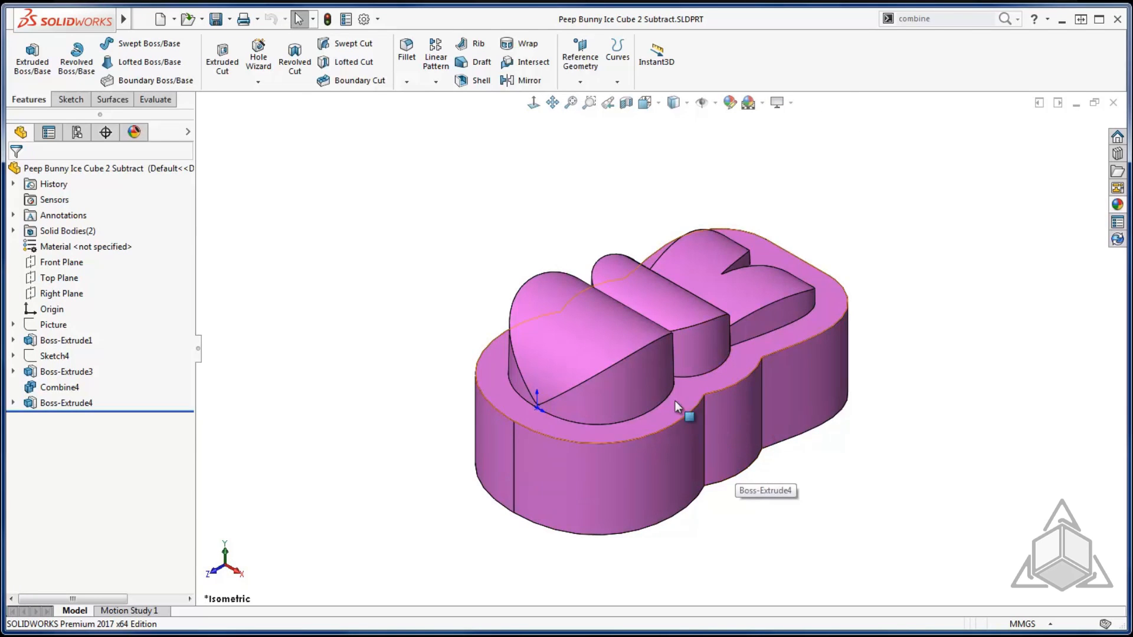
- List the Subtract part's bodies Combine4 and Boss-Extrude4, highlighting Boss-Extrude4, then clear the selection
click(63, 262)
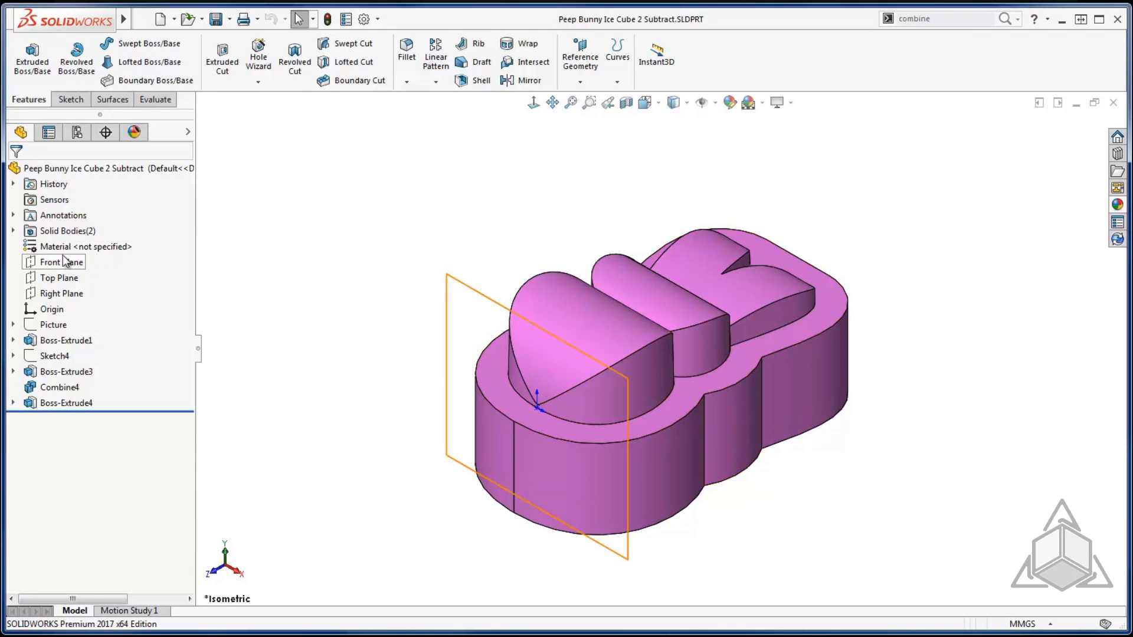
click(13, 230)
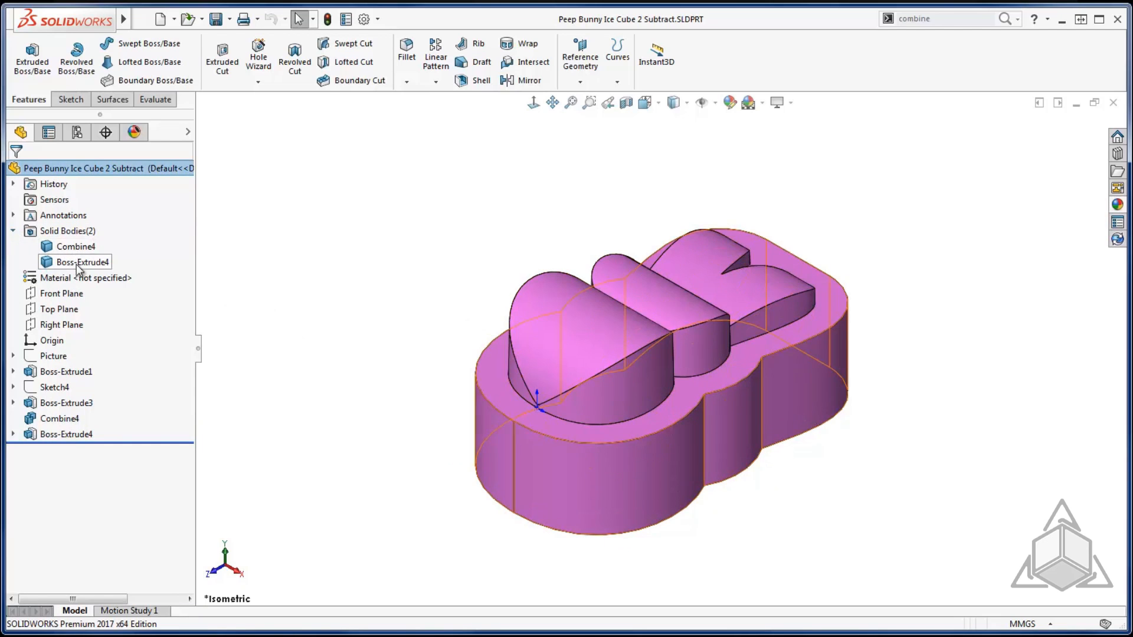
click(76, 246)
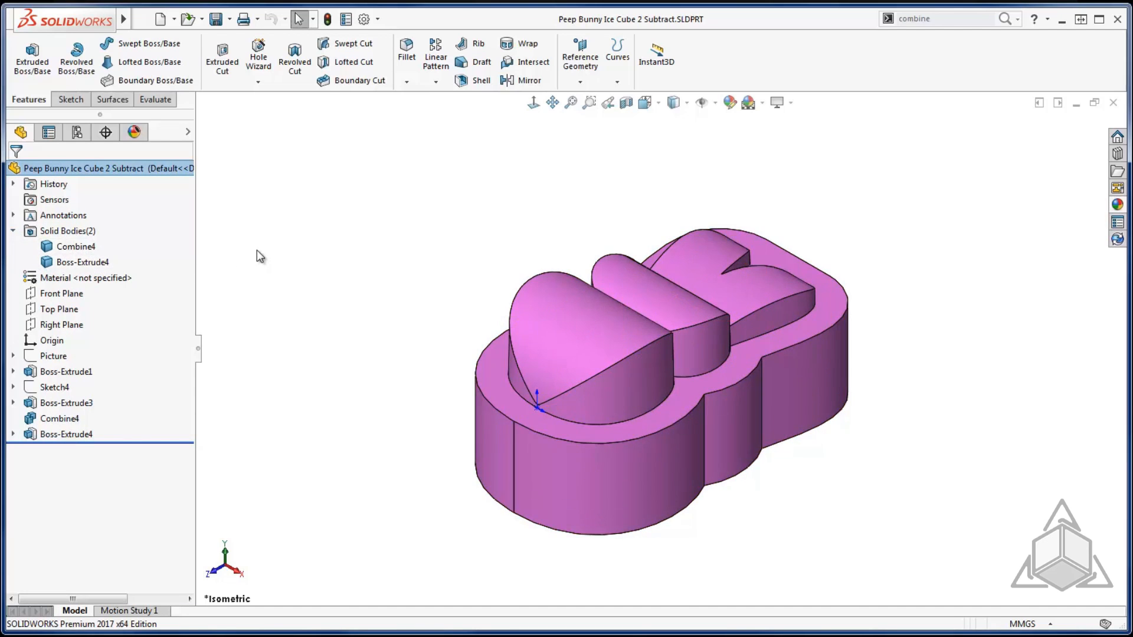
click(936, 18)
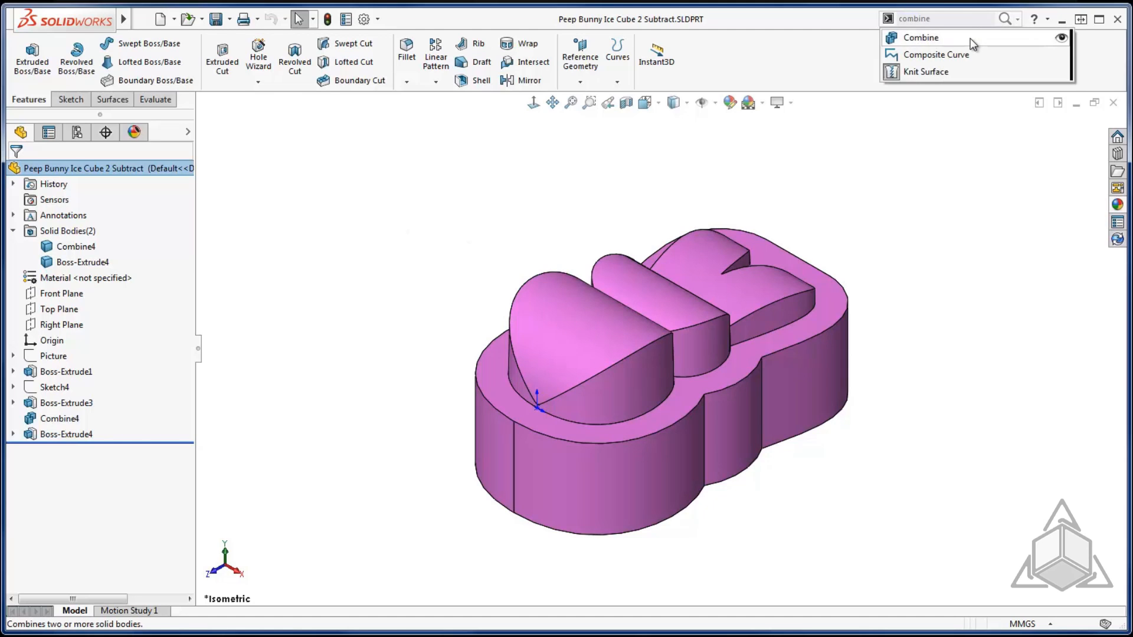
- Subtract the bunny body Combine4 from block Boss-Extrude4, leaving a bunny-pocket mold, Combine5
click(920, 36)
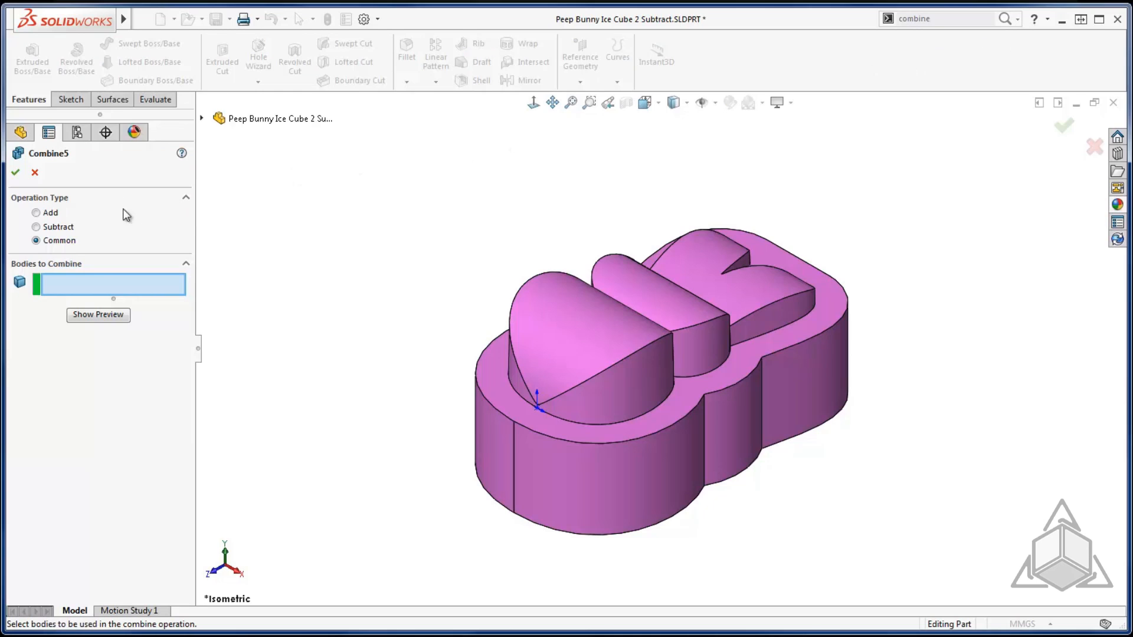
click(35, 226)
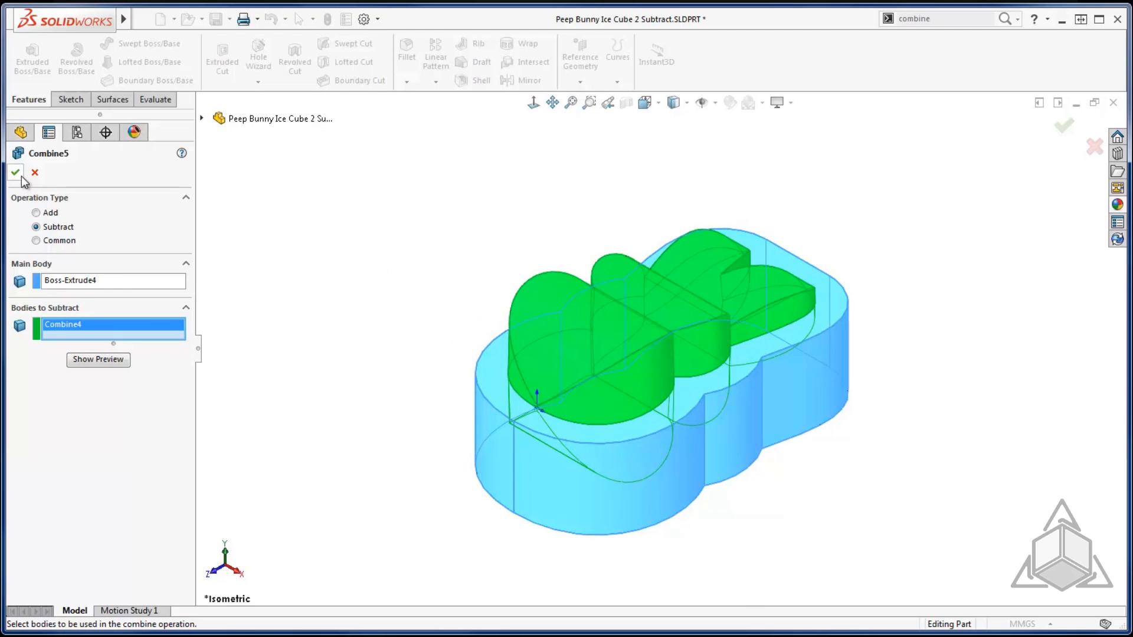
click(14, 172)
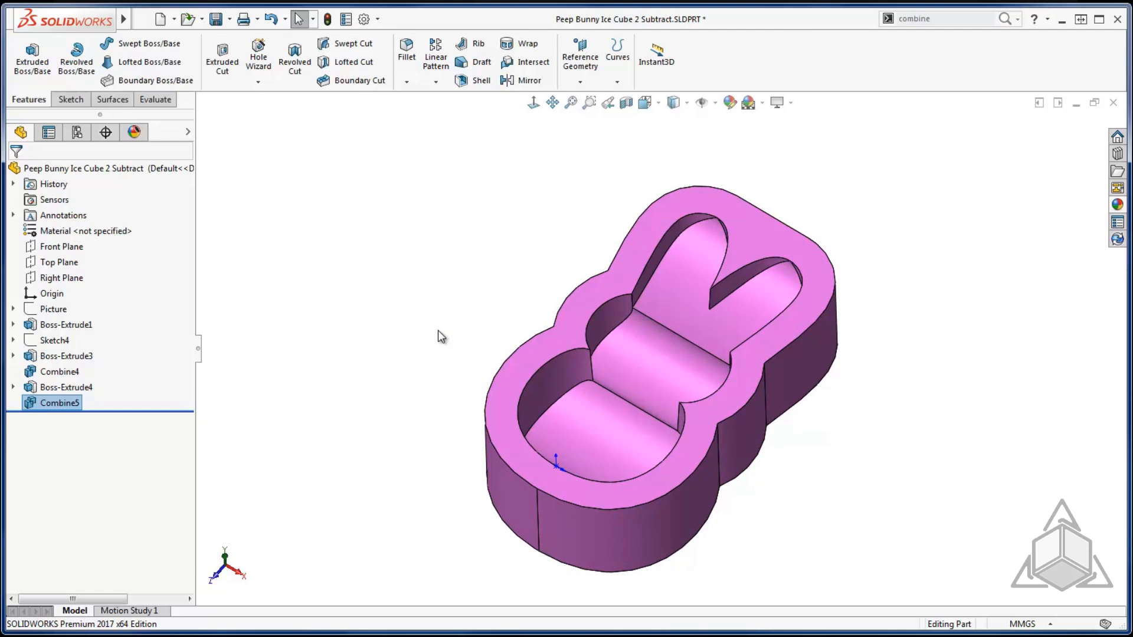
mouse_move(334, 140)
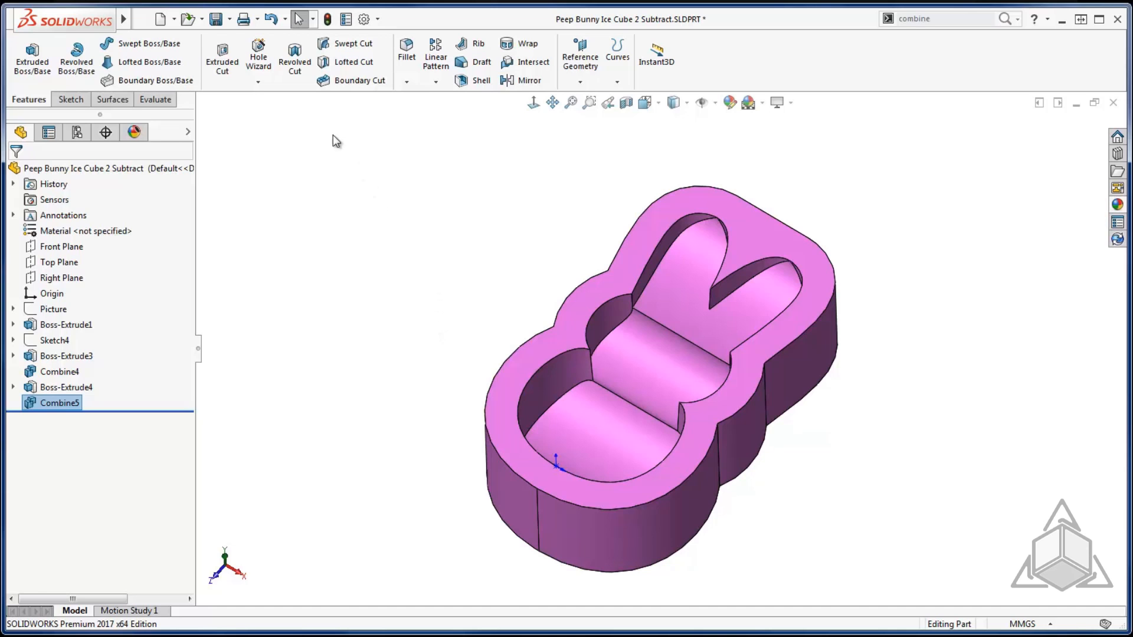
- Load the Peep Bunny Ice Cube 3 Add part with its ten bunny mold bodies
click(186, 19)
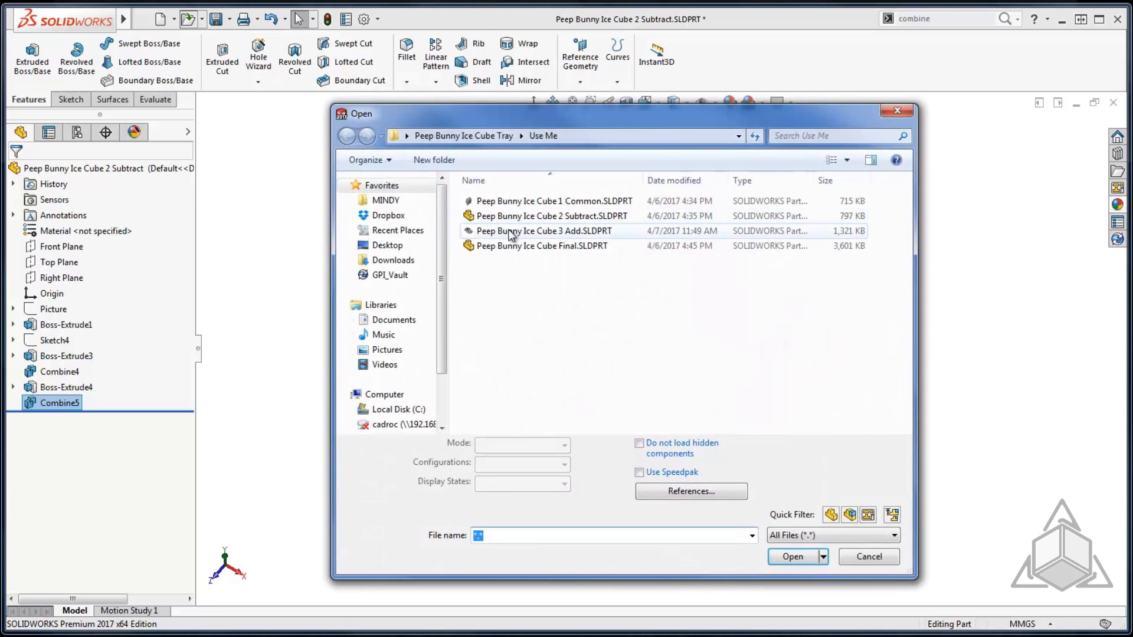
double_click(543, 230)
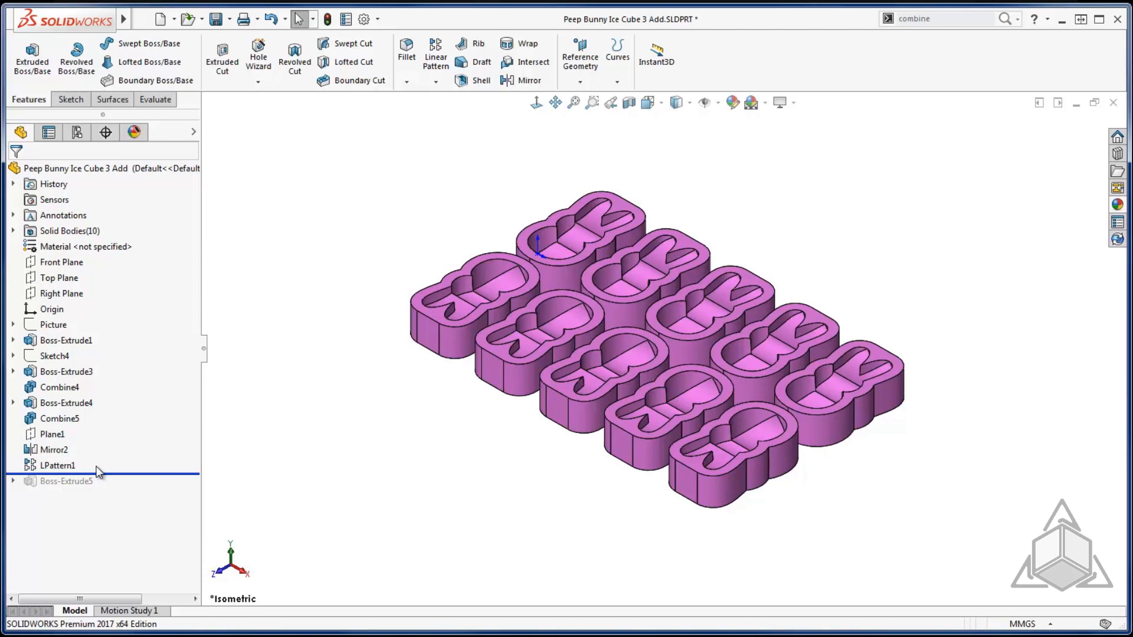
mouse_move(134, 479)
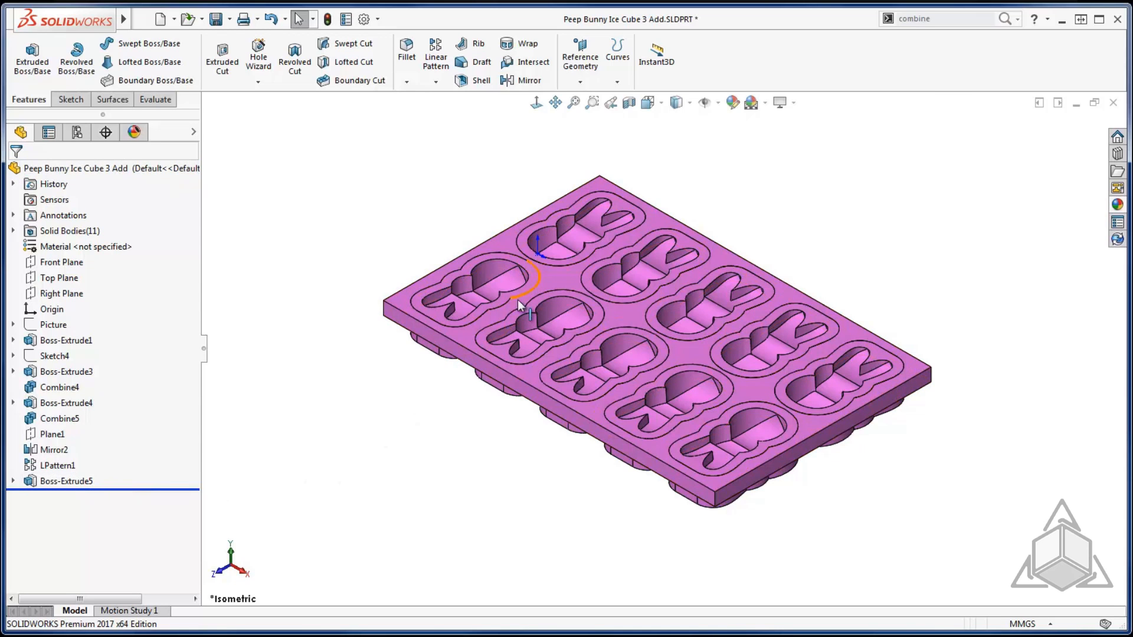
mouse_move(538, 395)
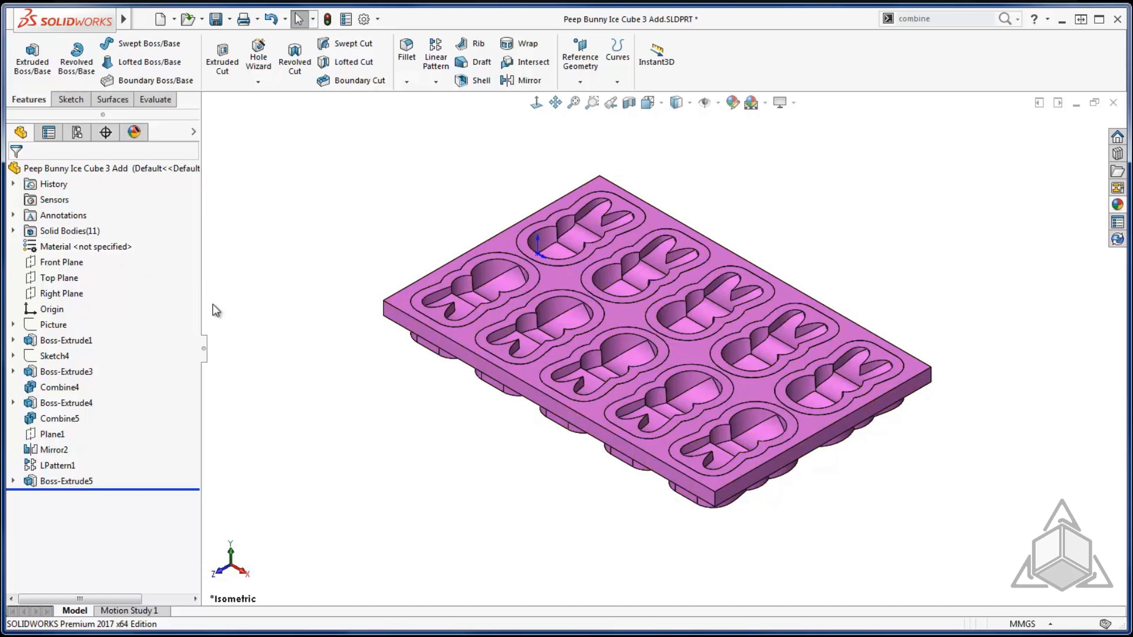
mouse_move(977, 20)
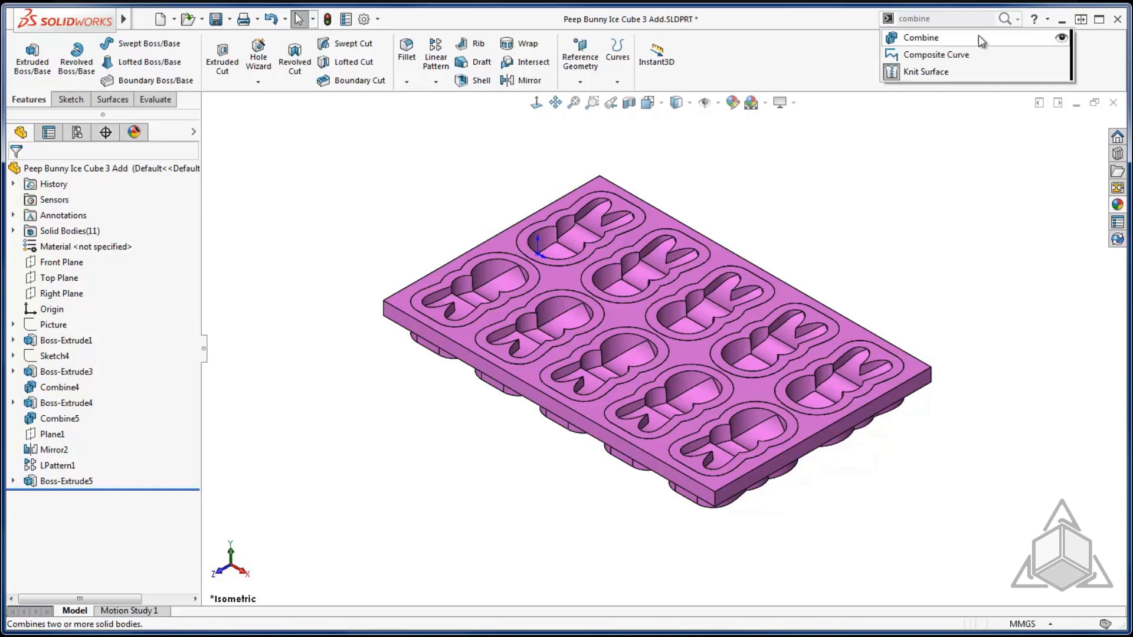
- Add-combine the flat plate and ten bunny molds into one tray, Combine6
click(920, 37)
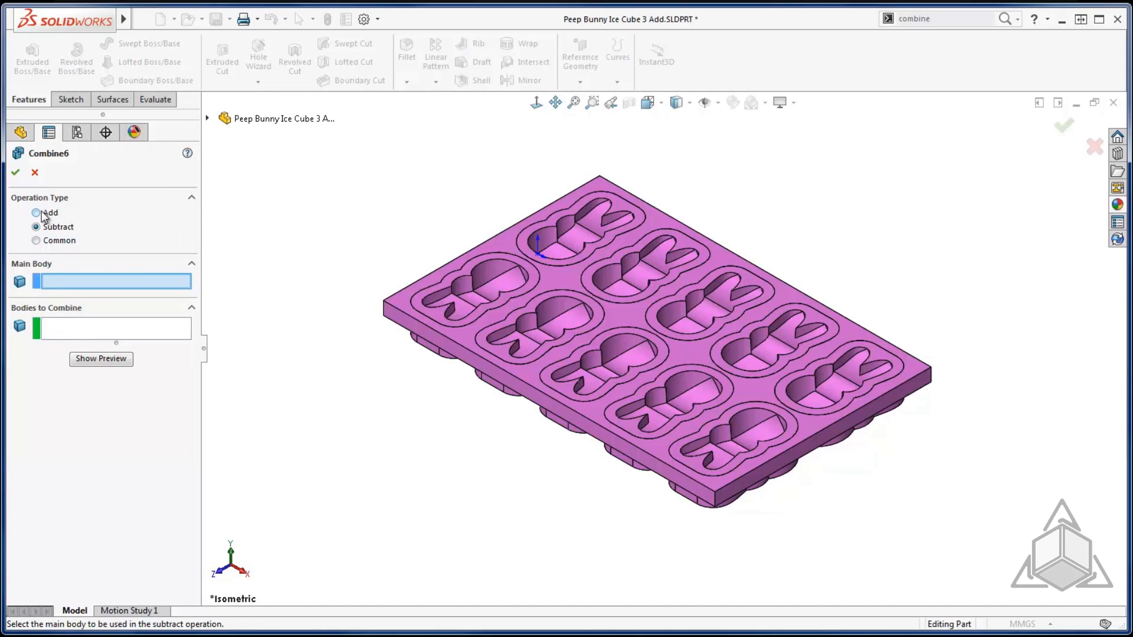
click(37, 212)
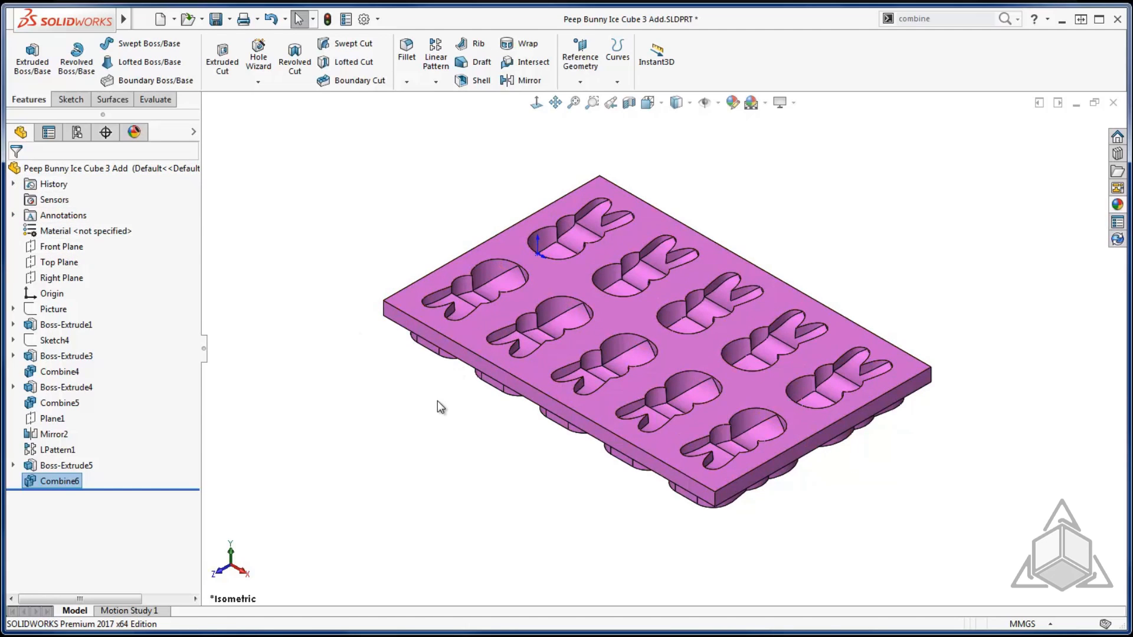
mouse_move(365, 351)
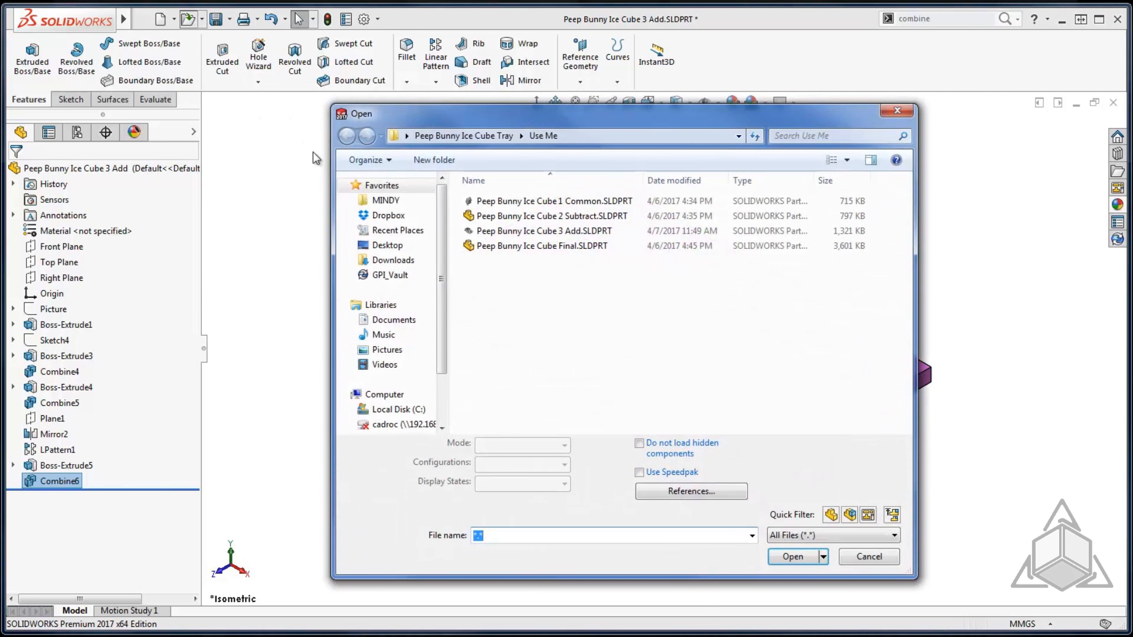
- Load Peep Bunny Ice Cube Final and isolate the Intersect1 bunny ice cube body
double_click(545, 246)
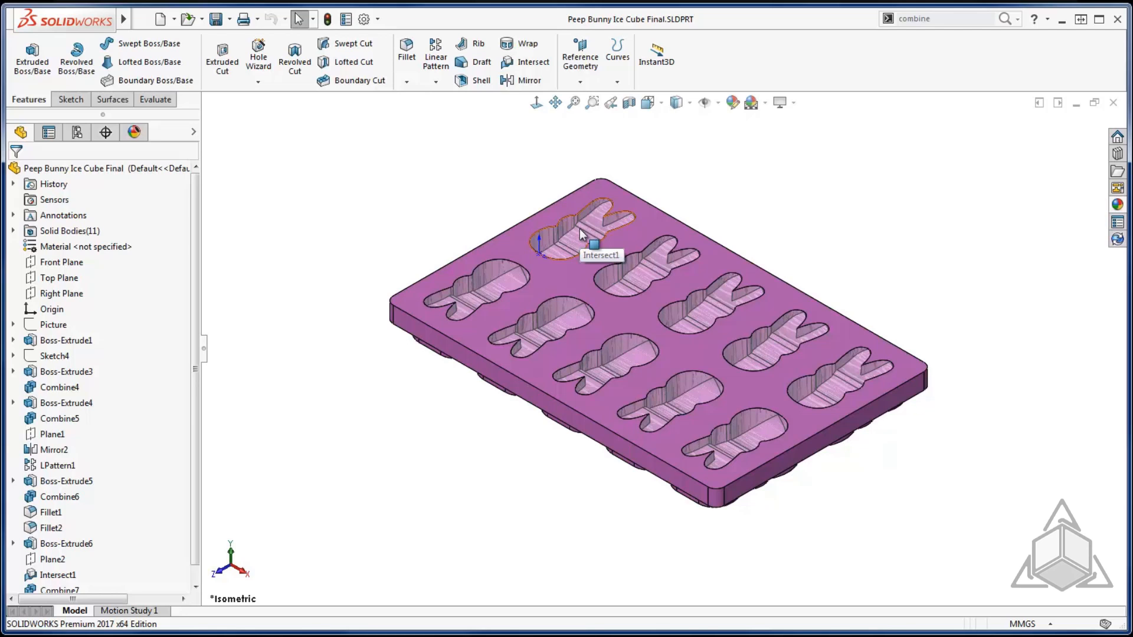
right_click(582, 235)
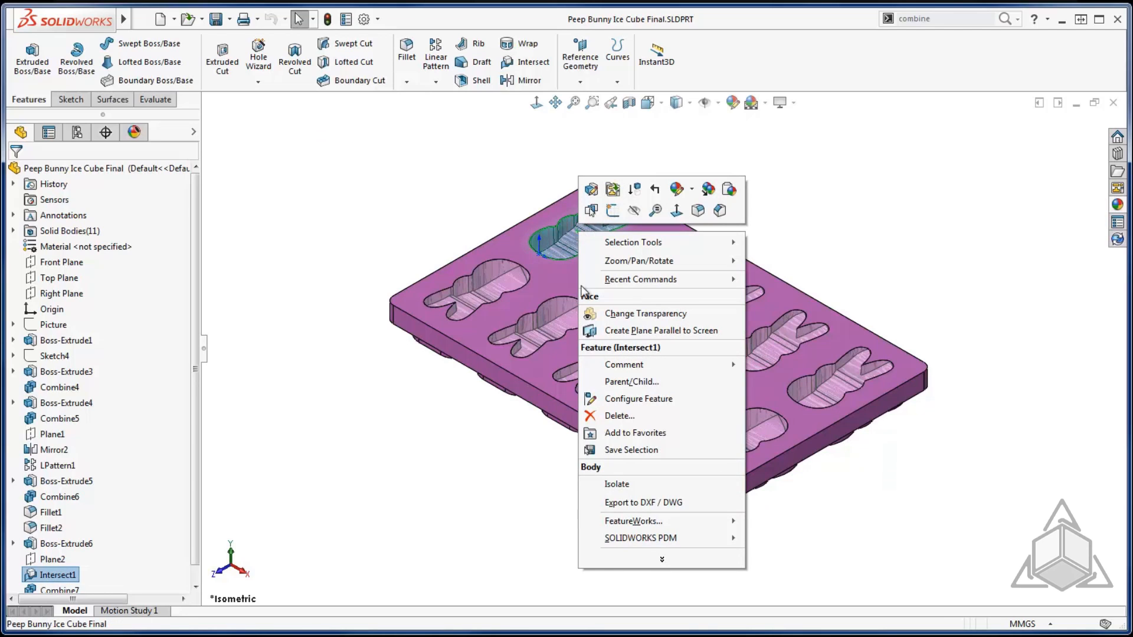
click(616, 484)
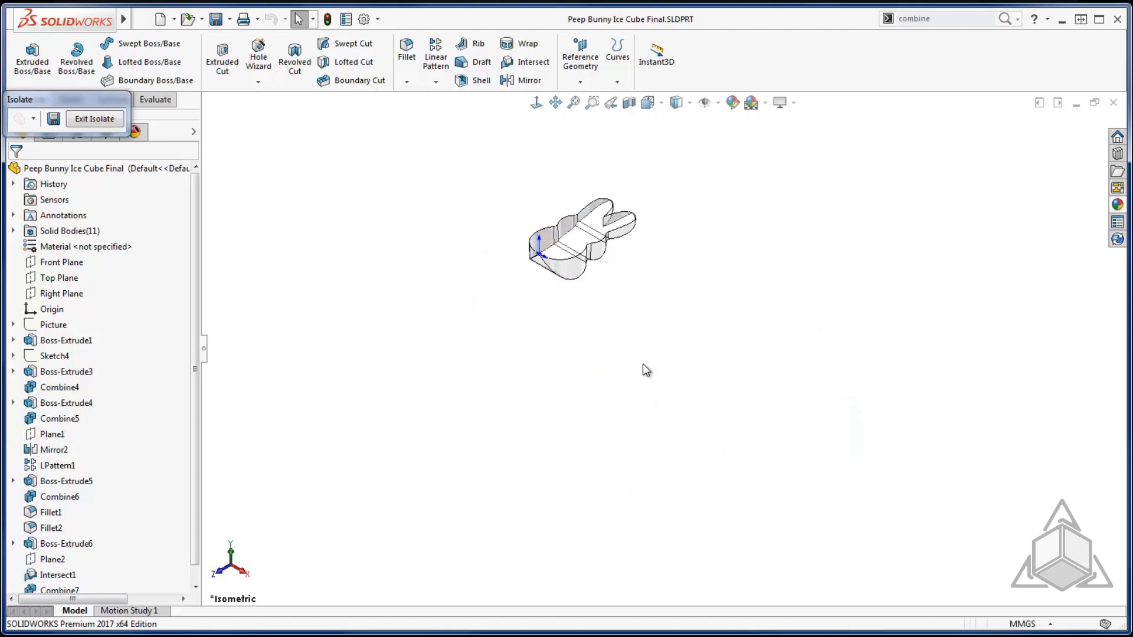